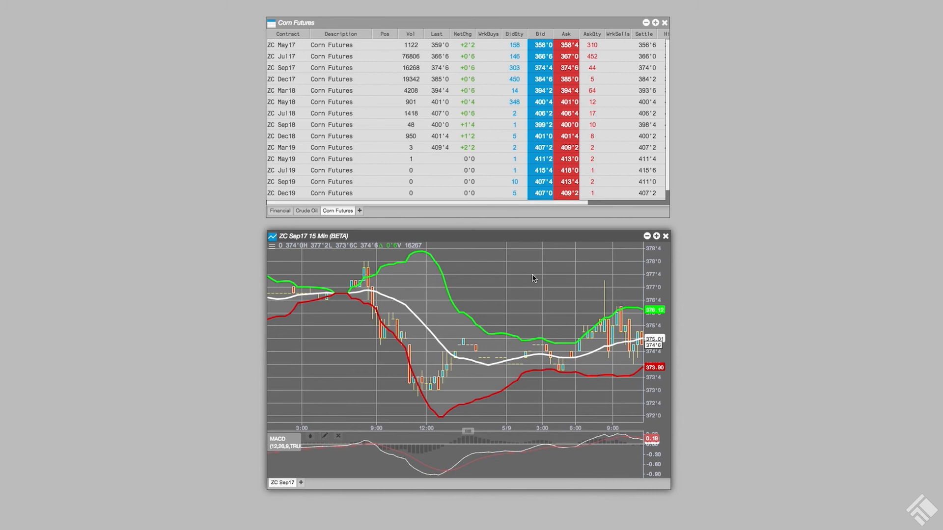
mouse_move(530, 267)
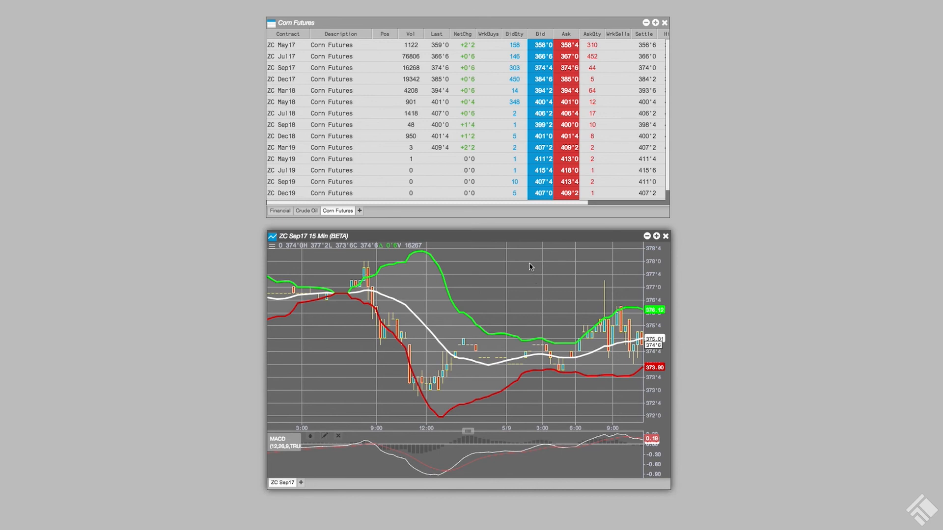
- Start a group widget from the ZC Sep17 chart's right-click menu
right_click(527, 241)
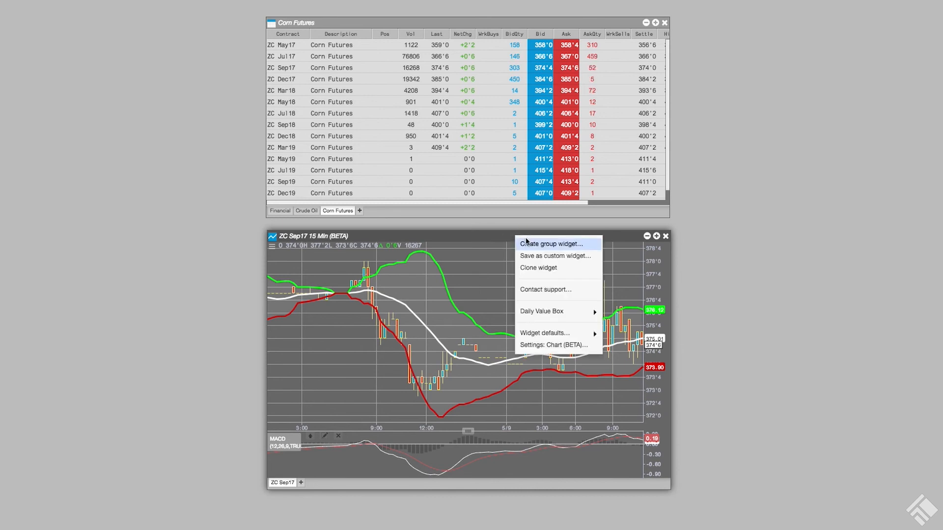
click(549, 243)
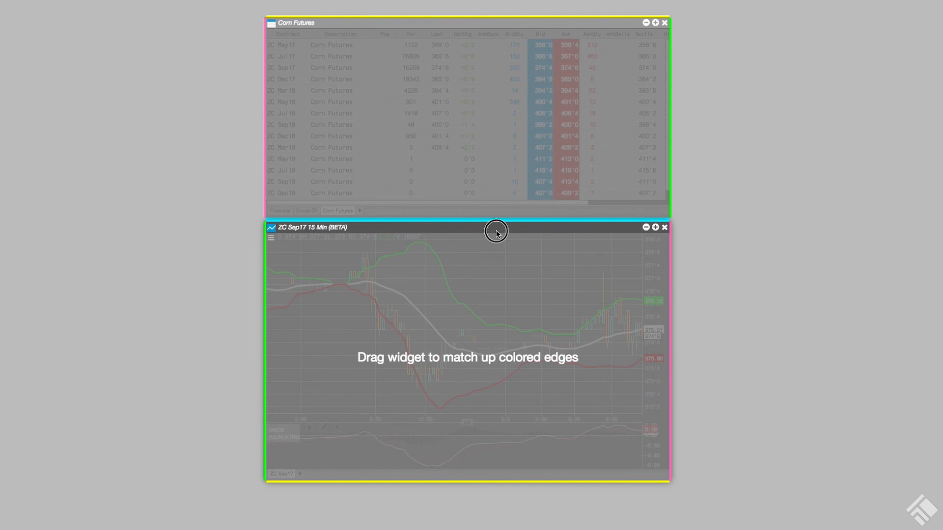
- Attach the chart beneath the Corn Futures grid to form one Widget Group
drag(495, 231, 495, 231)
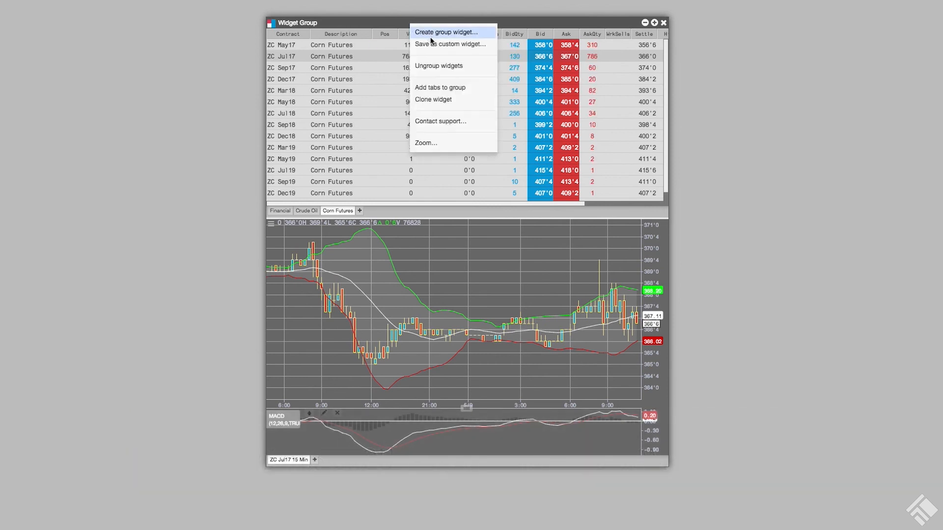
- Save the group as custom widget 'Chart Grid' with the Chart (BETA) icon
click(450, 44)
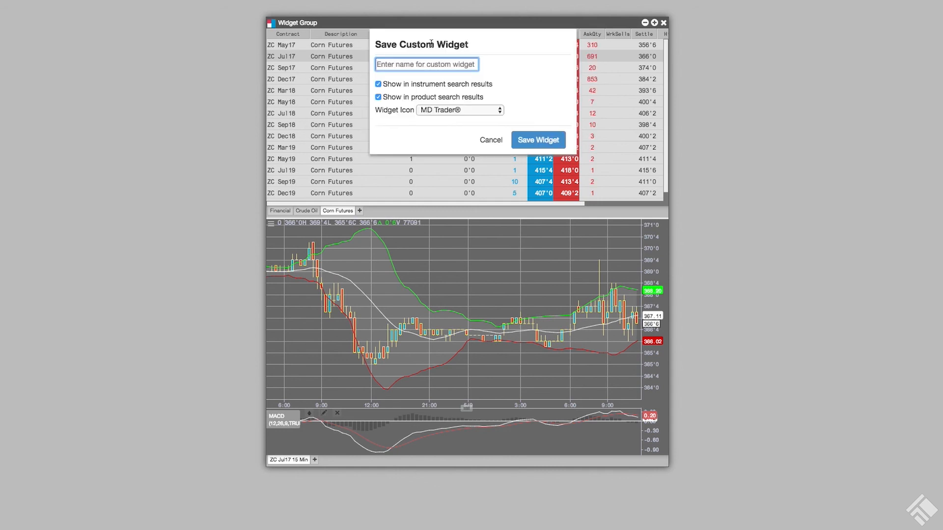
text(Chart Grid)
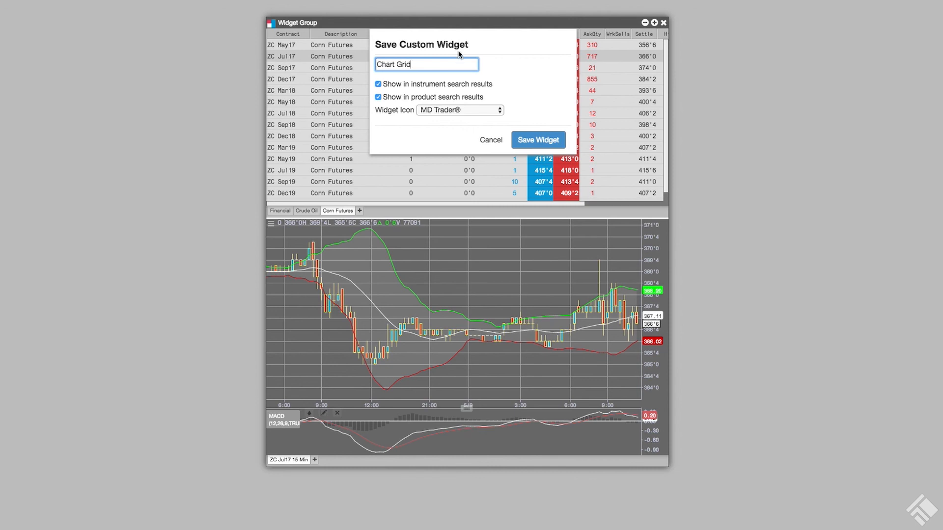
click(460, 110)
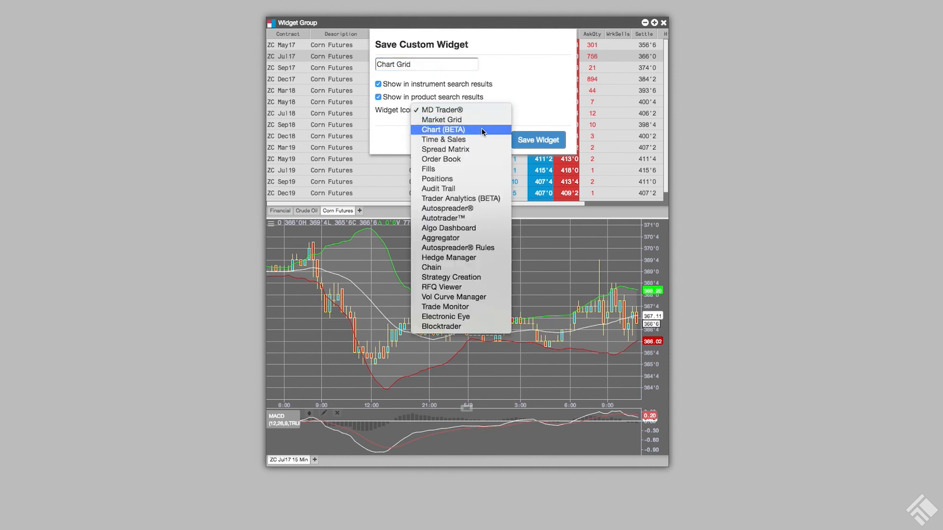
click(443, 129)
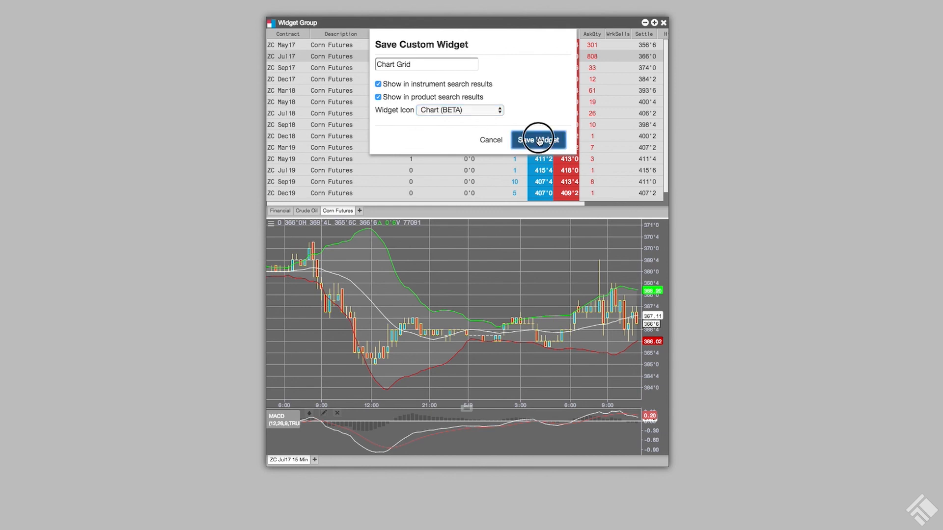
click(537, 139)
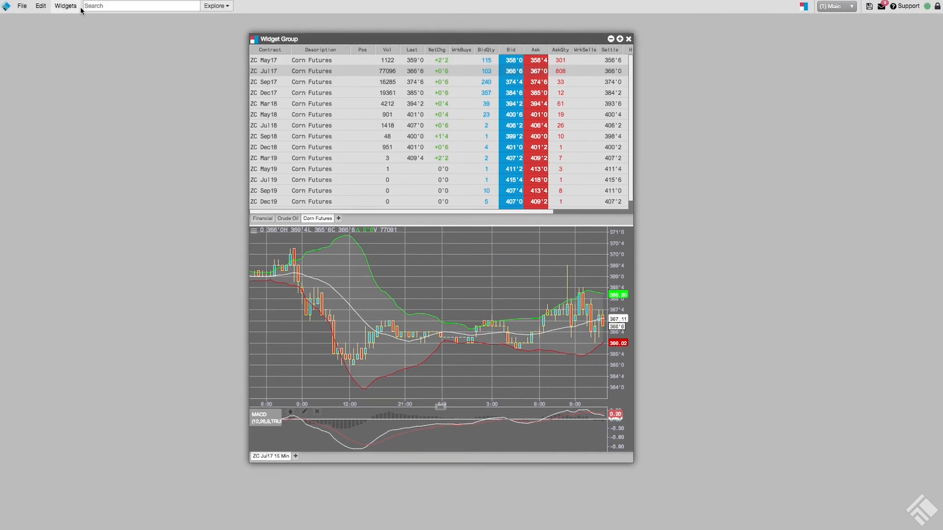
- Open a new Chart Grid, load ZW wheat futures, and chart ZW Sep17
click(65, 5)
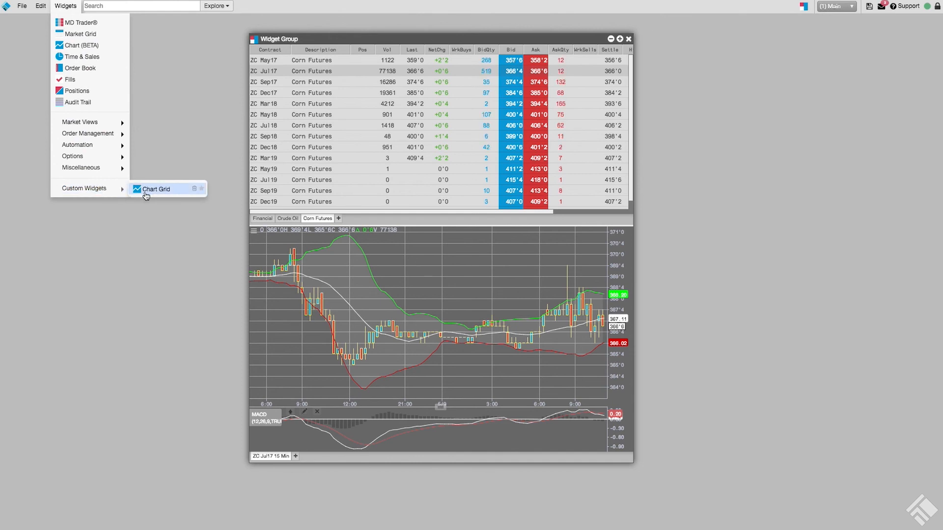
click(156, 189)
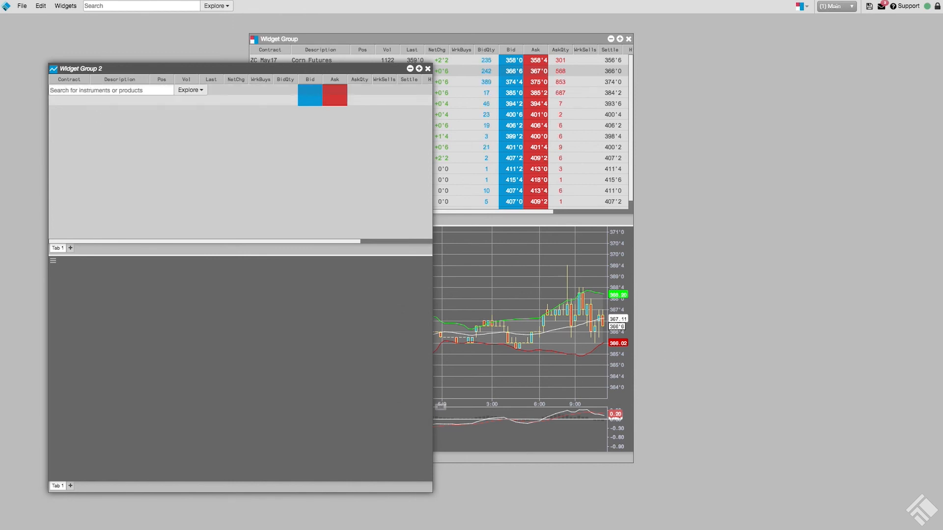
text(zw)
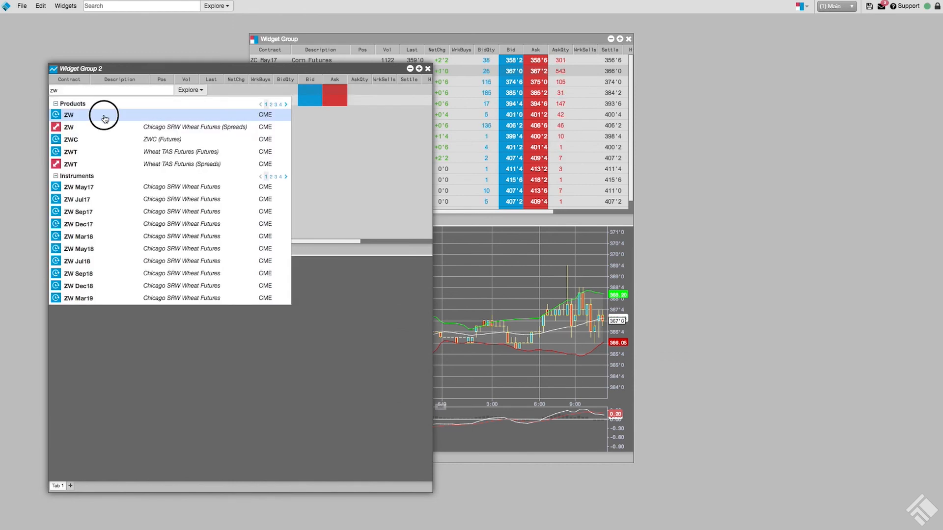
click(68, 115)
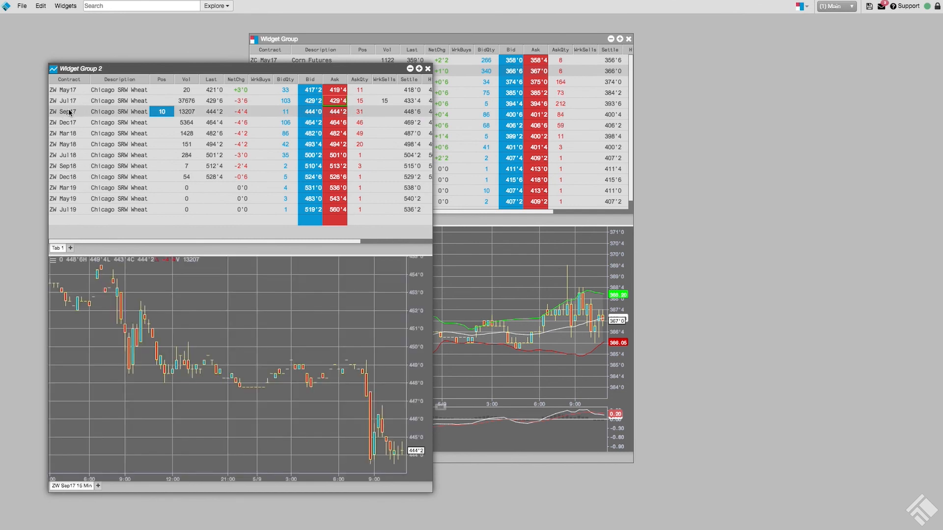
click(65, 6)
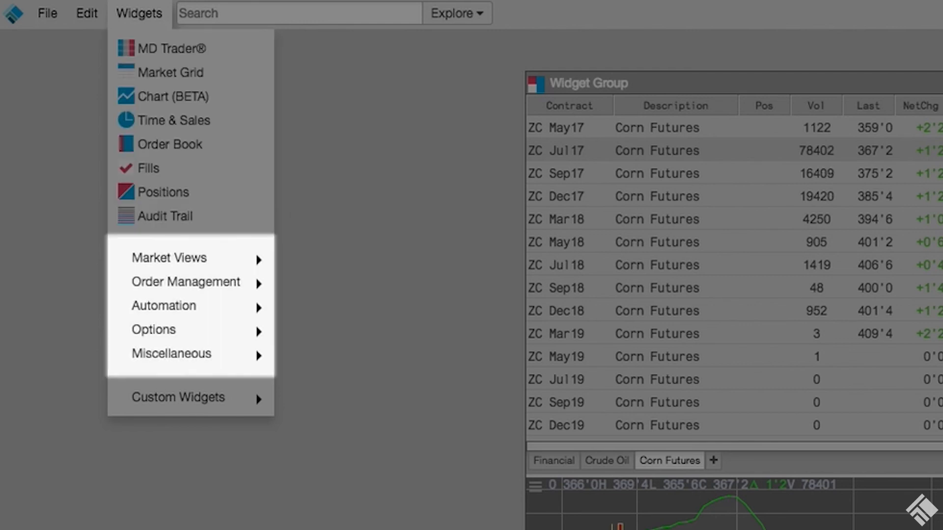
mouse_move(177, 397)
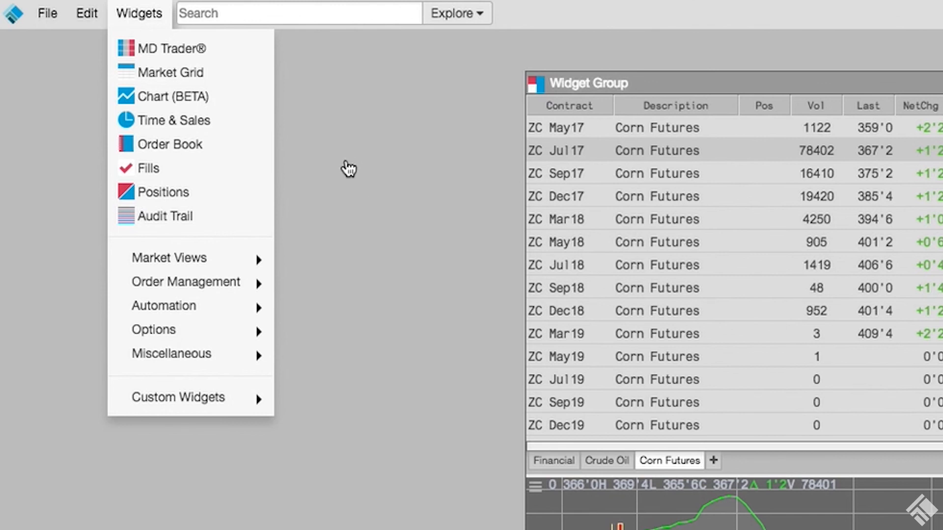
mouse_move(228, 149)
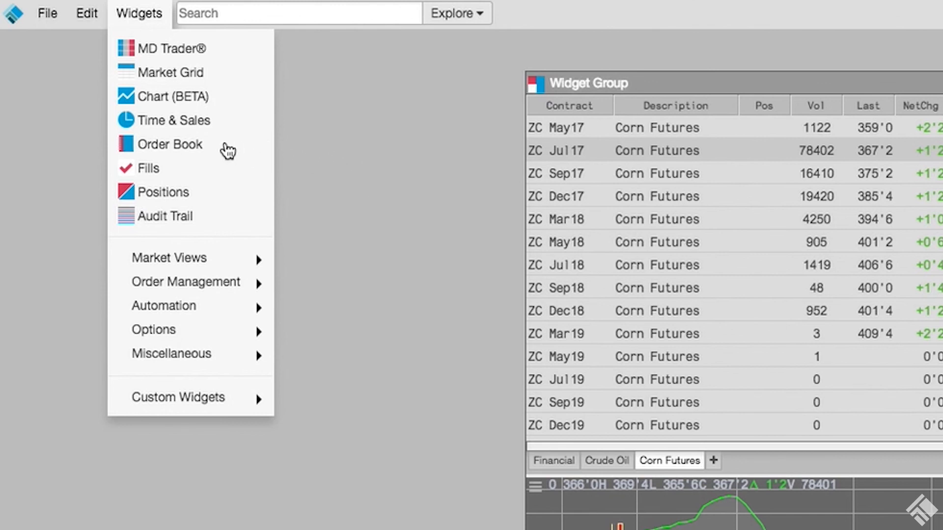
- Unstar Order Book, Fills, Positions and Audit Trail in the Widgets menu
click(169, 144)
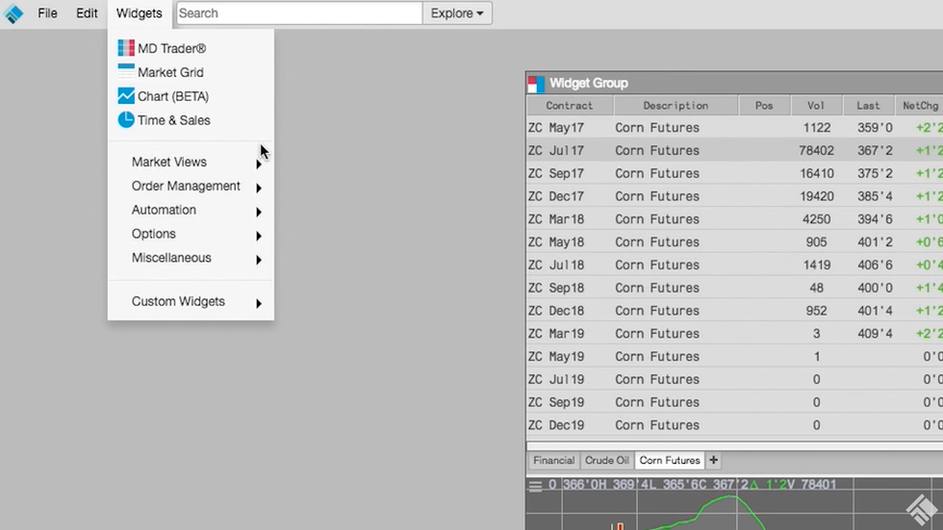
mouse_move(168, 162)
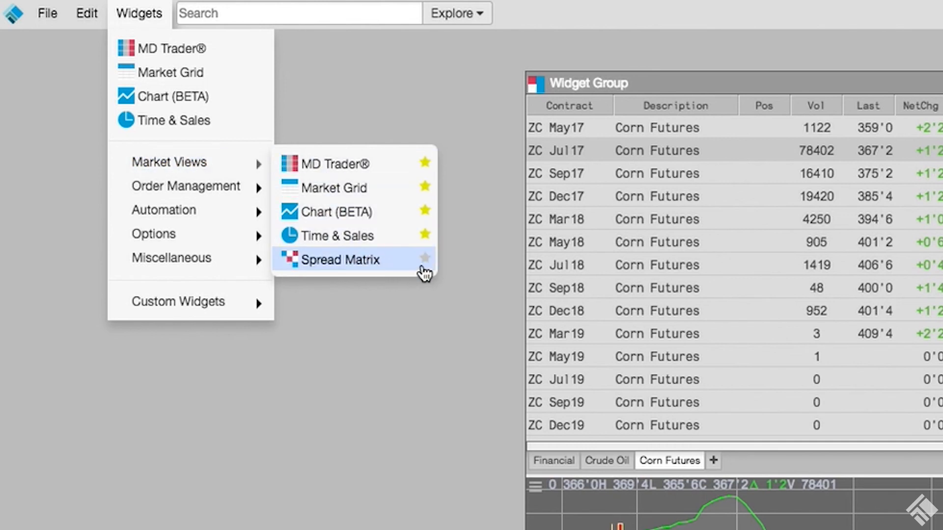
- Star Spread Matrix and Chart Grid as favorites, then search for sugar
click(425, 258)
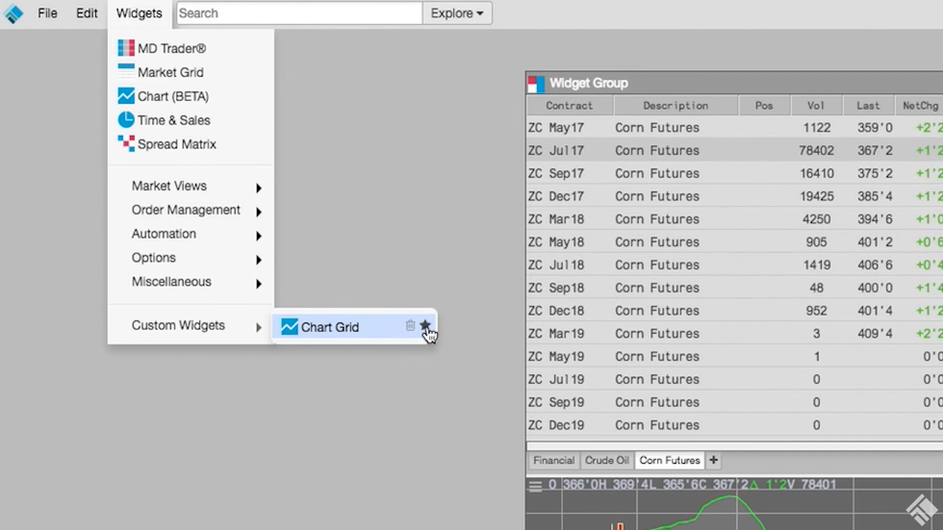
click(425, 326)
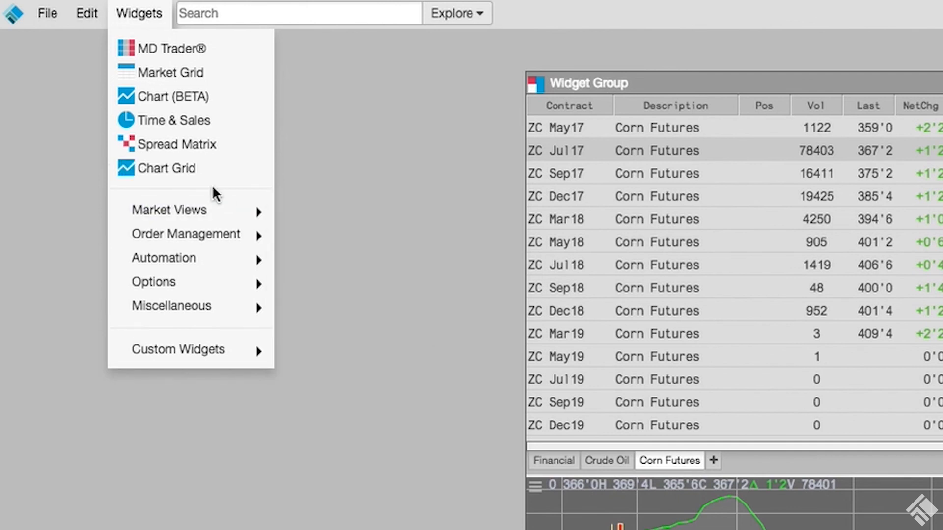
mouse_move(175, 144)
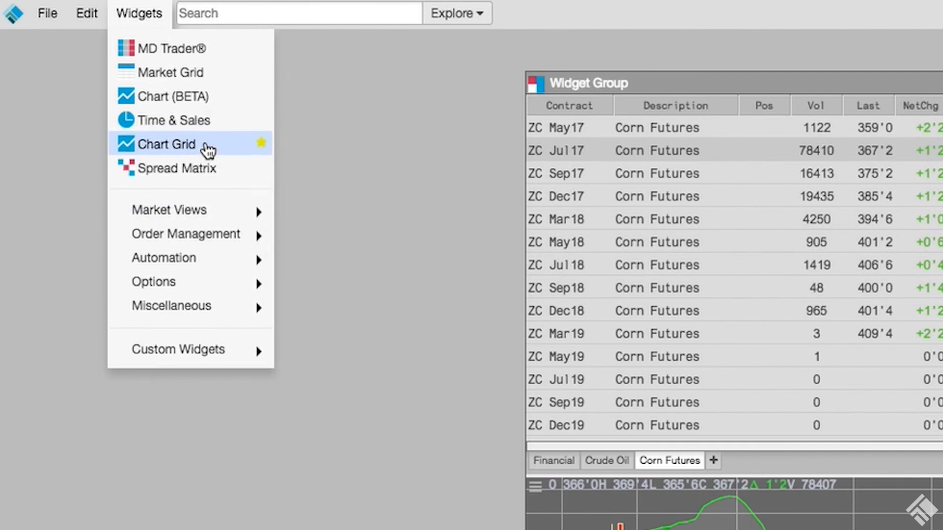
mouse_move(174, 72)
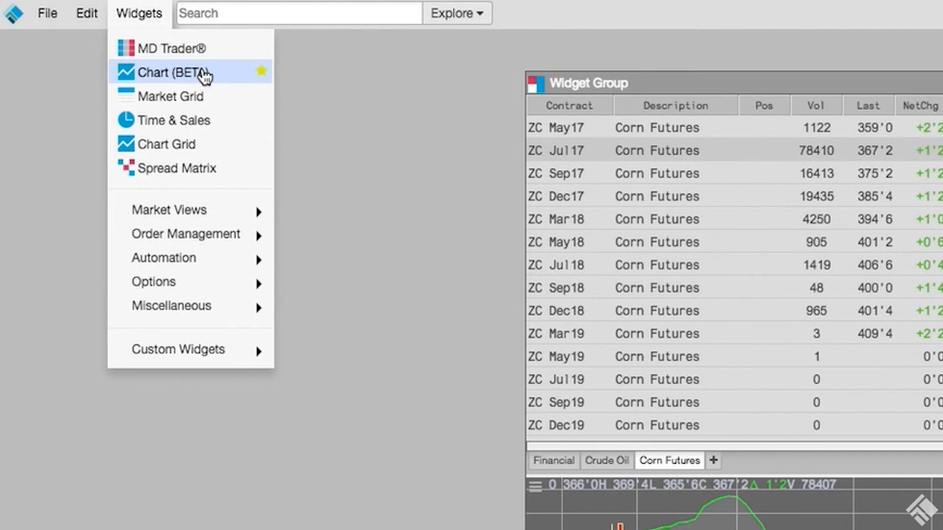
mouse_move(348, 113)
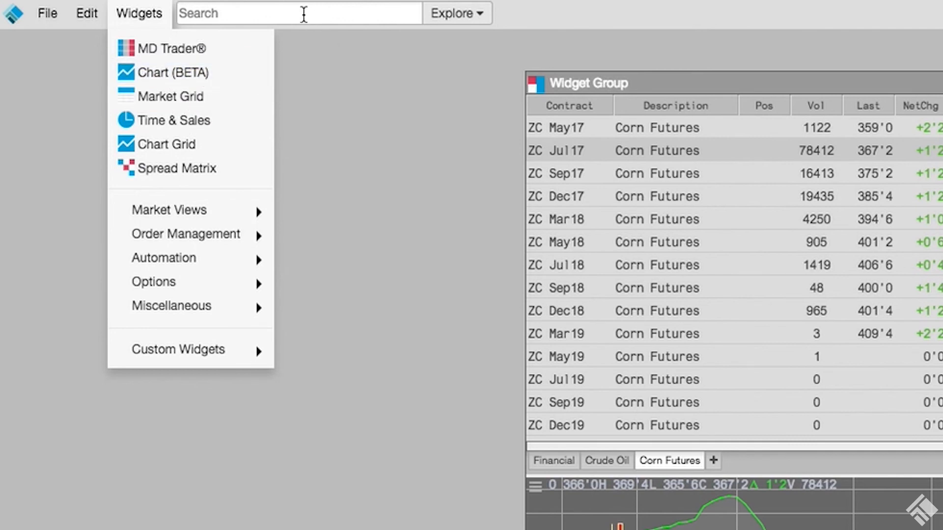
text(sugar)
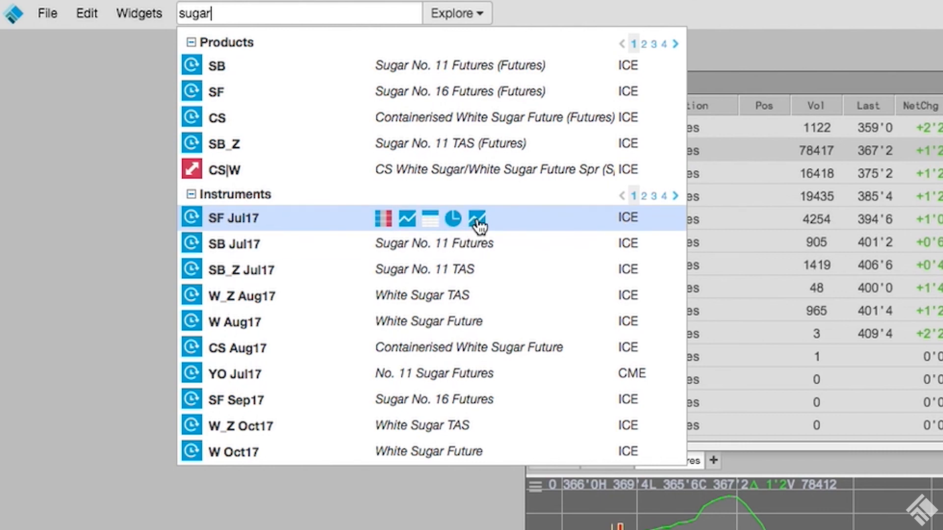
mouse_move(477, 218)
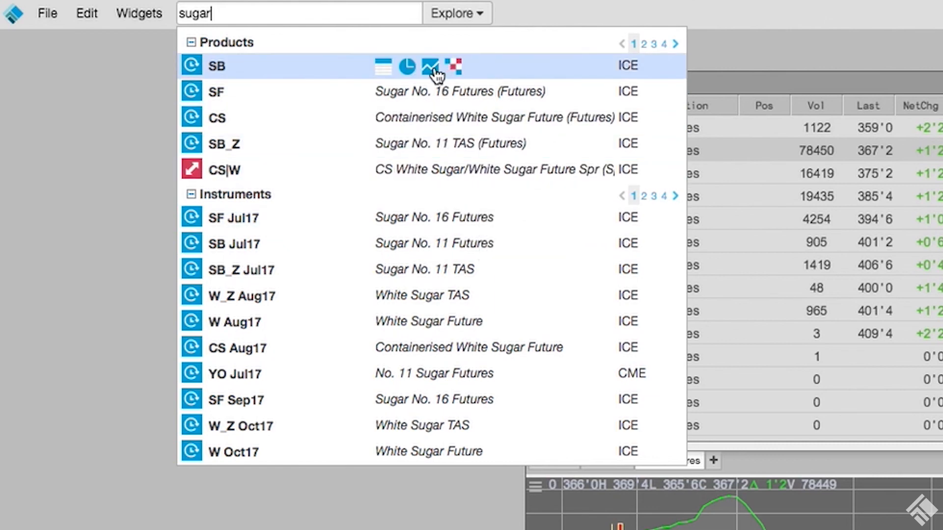
mouse_move(426, 96)
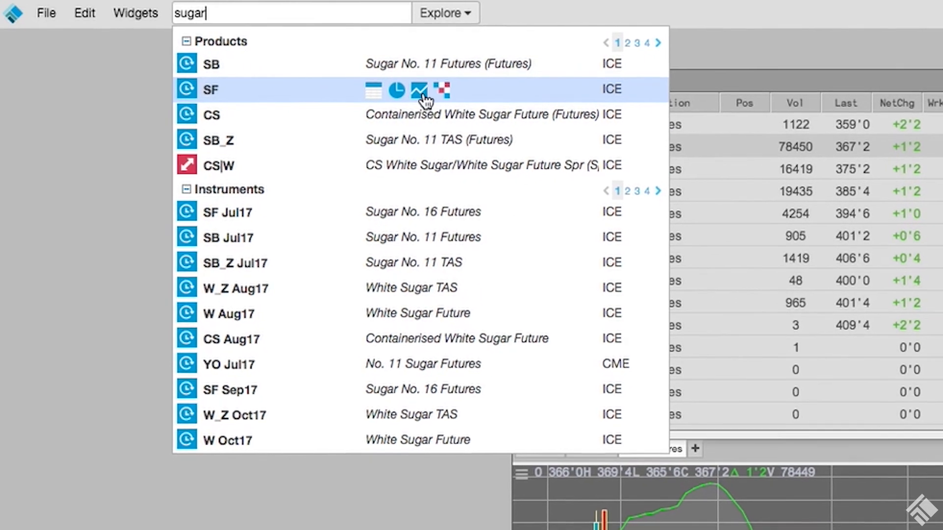